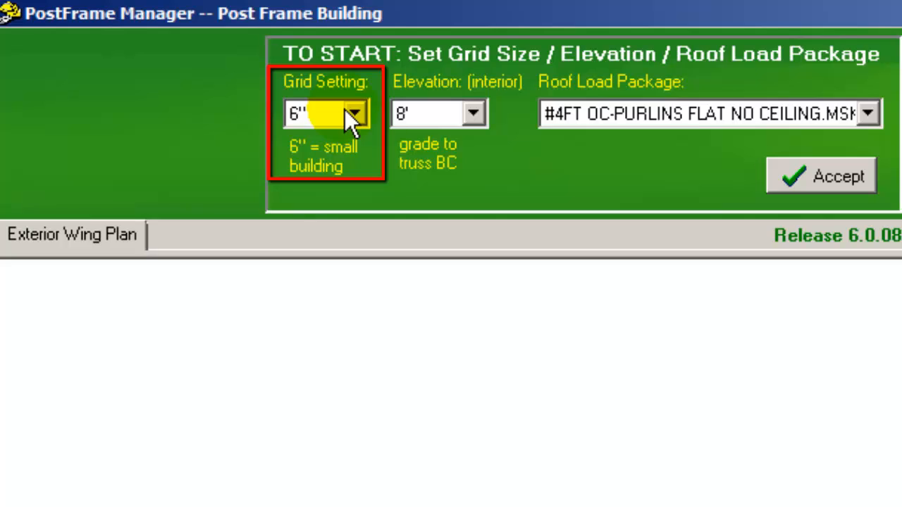
Keep the 6" grid size and set the interior elevation to 11'
left_click(355, 116)
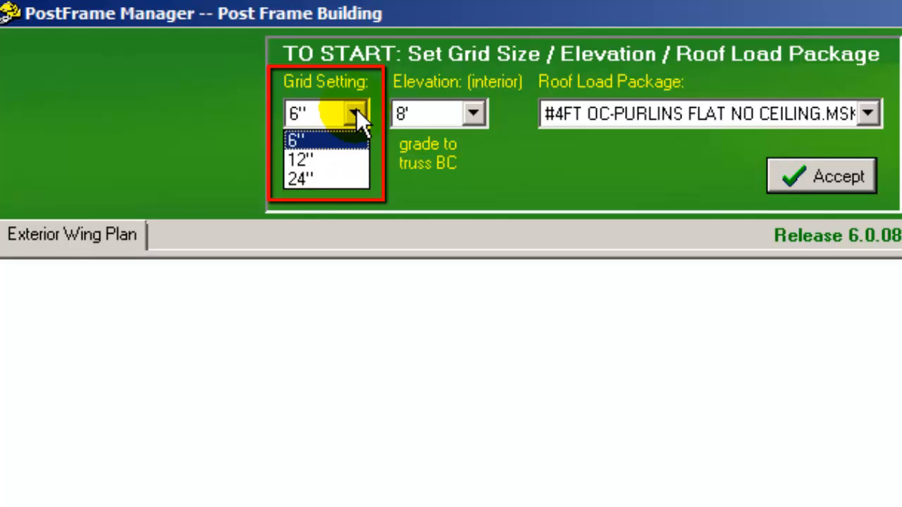
left_click(303, 140)
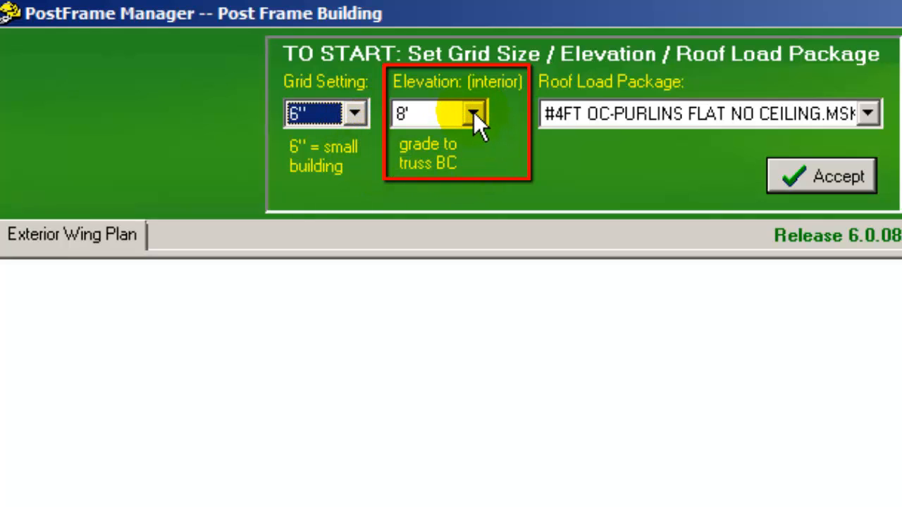
left_click(474, 113)
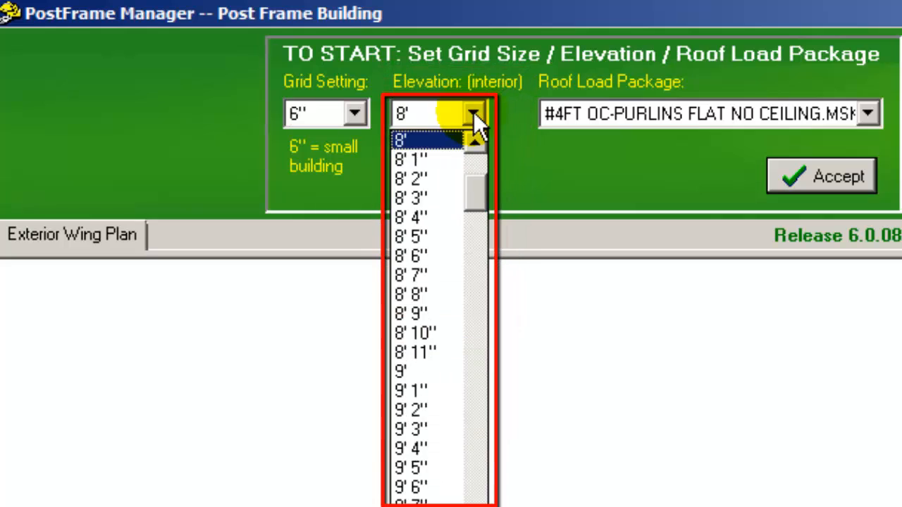
scroll("down", 3)
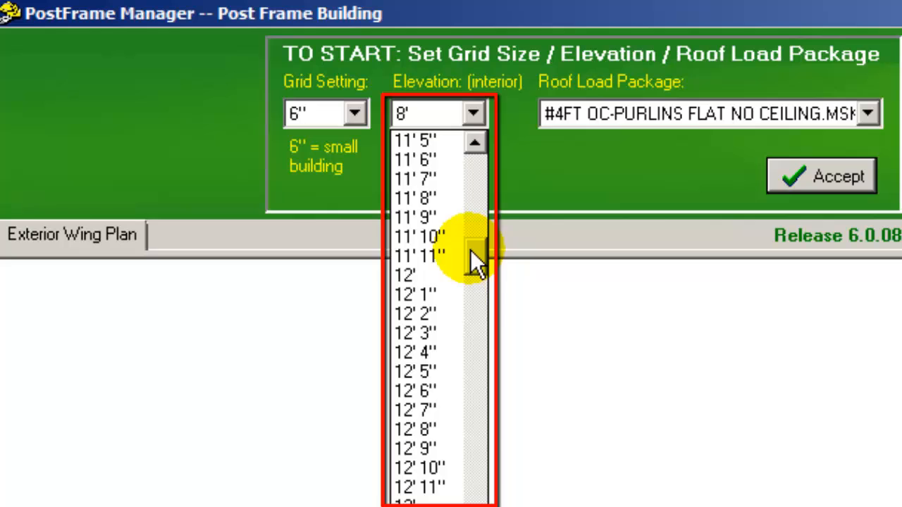
scroll("down", 3)
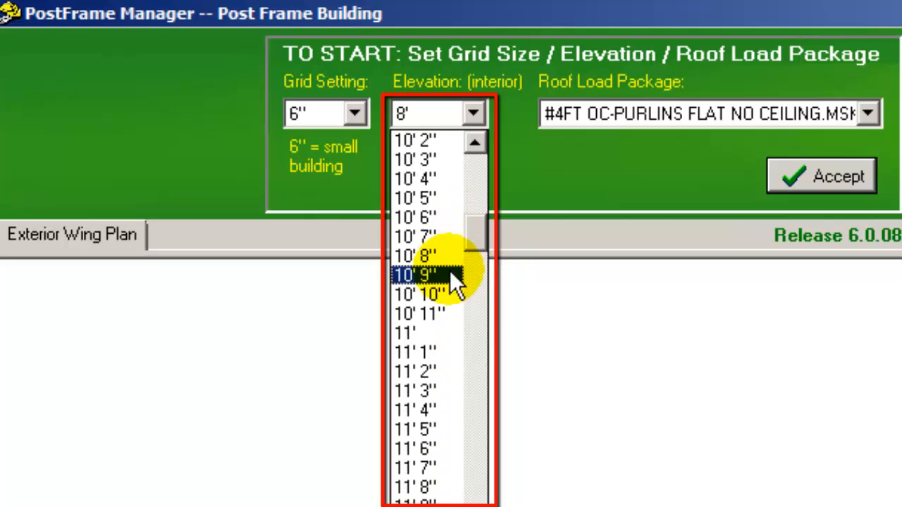
left_click(413, 333)
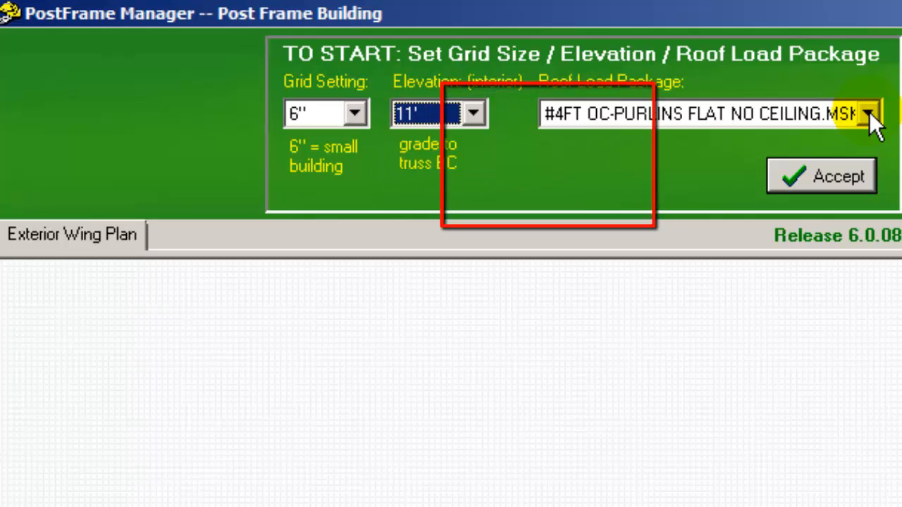
Choose roof load package #8FT OC-PURLINS EDGE NO CEILING and accept the starting settings
left_click(878, 116)
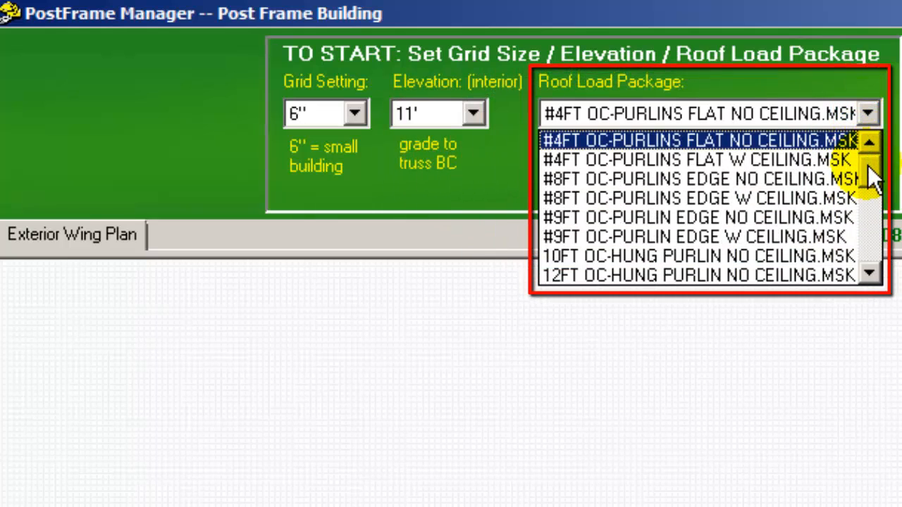
scroll("down", 3)
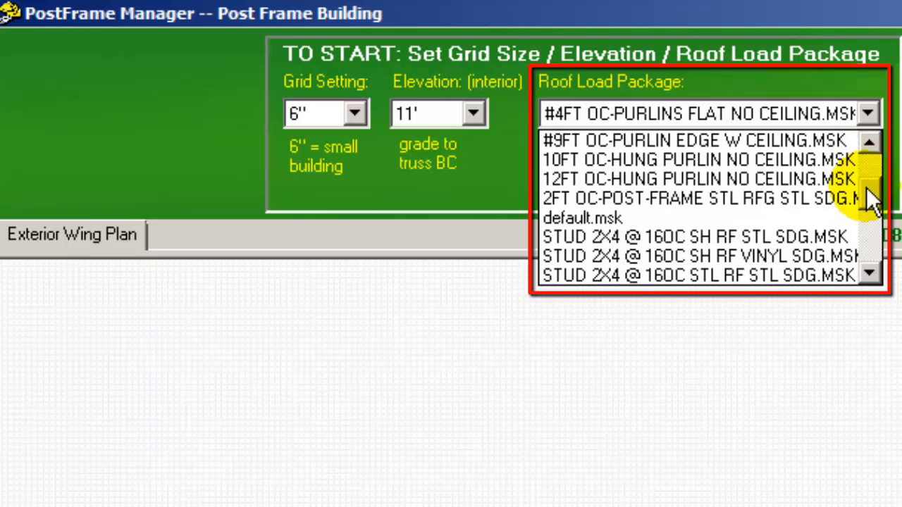
scroll("down", 3)
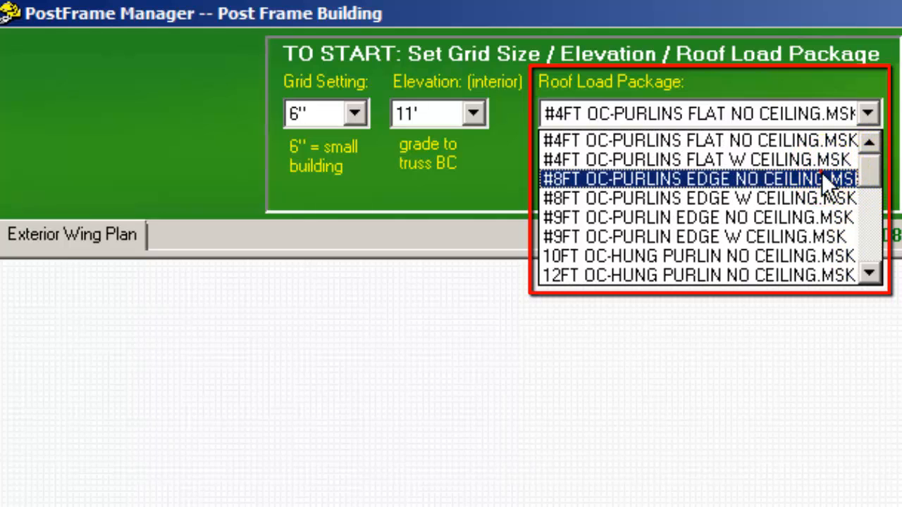
left_click(698, 177)
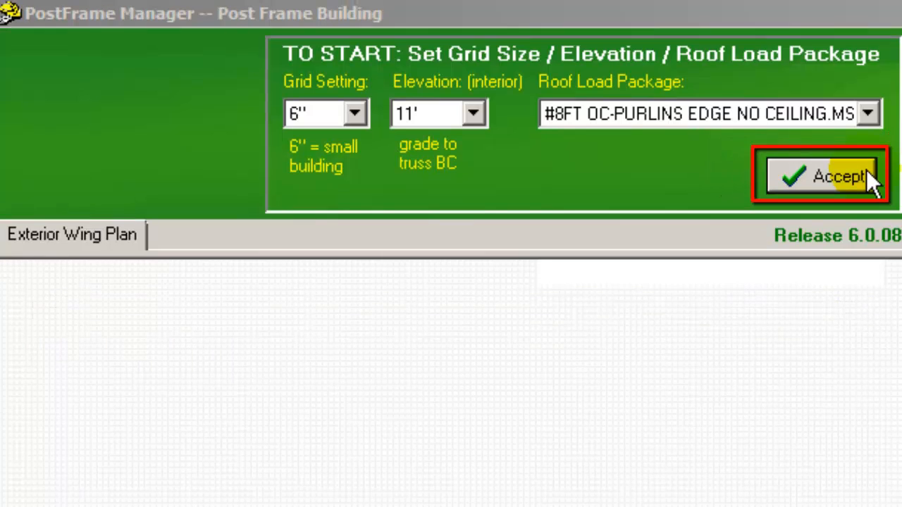
left_click(821, 177)
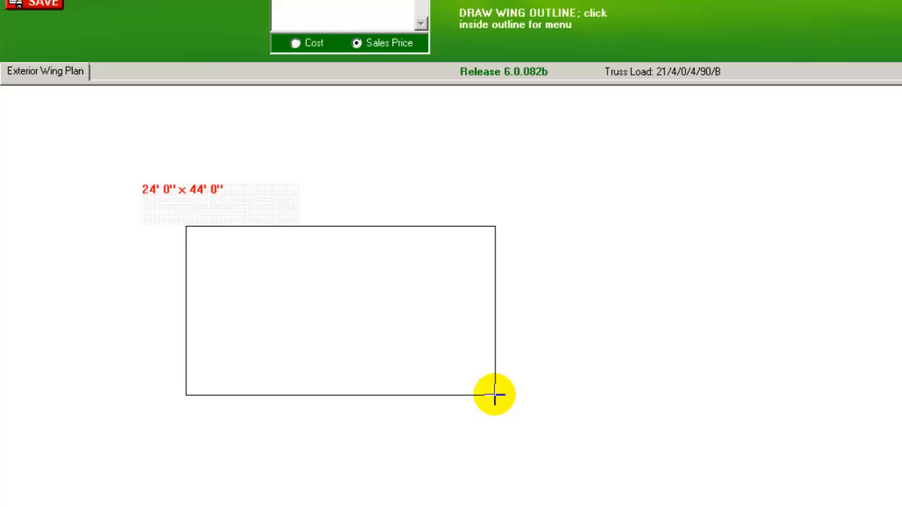
Draw a 36' by 55' 6" wing outline and adjust its length to 56' in Dimension Tuning
left_click_drag(493, 395, 660, 426)
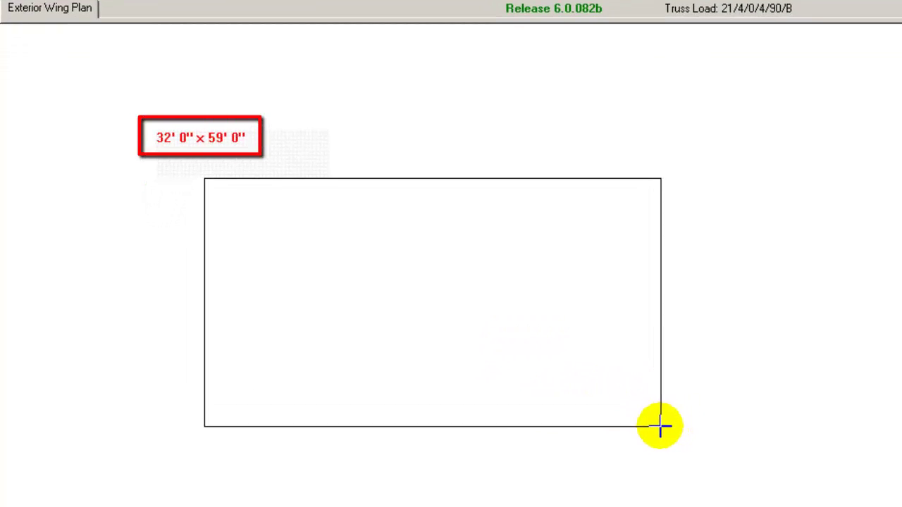
left_click_drag(660, 426, 632, 454)
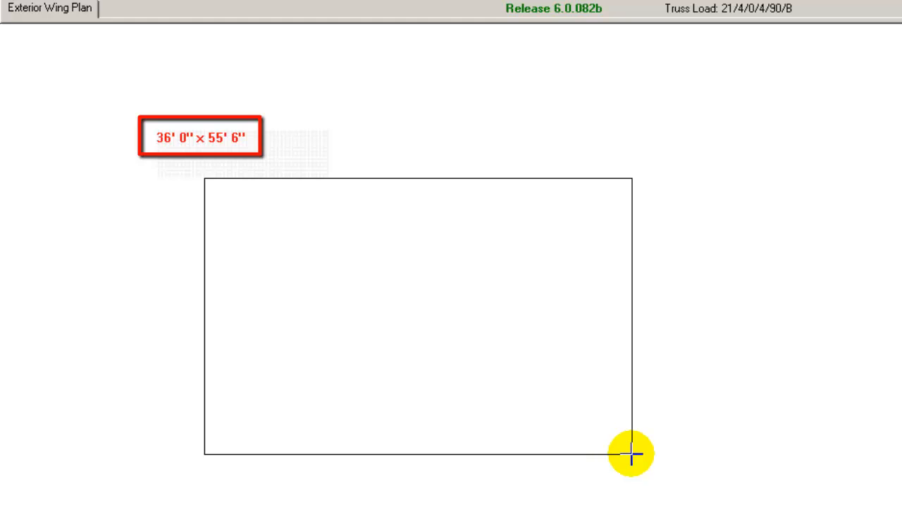
left_click(632, 456)
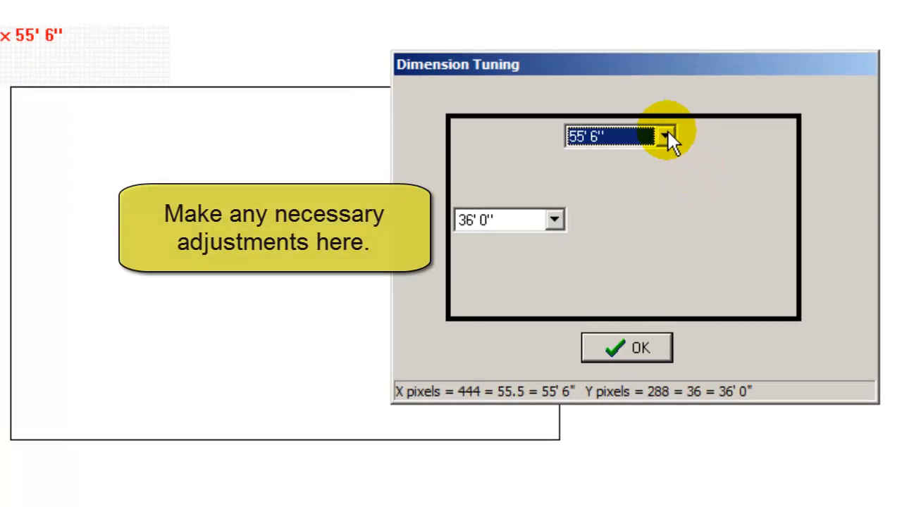
left_click(668, 137)
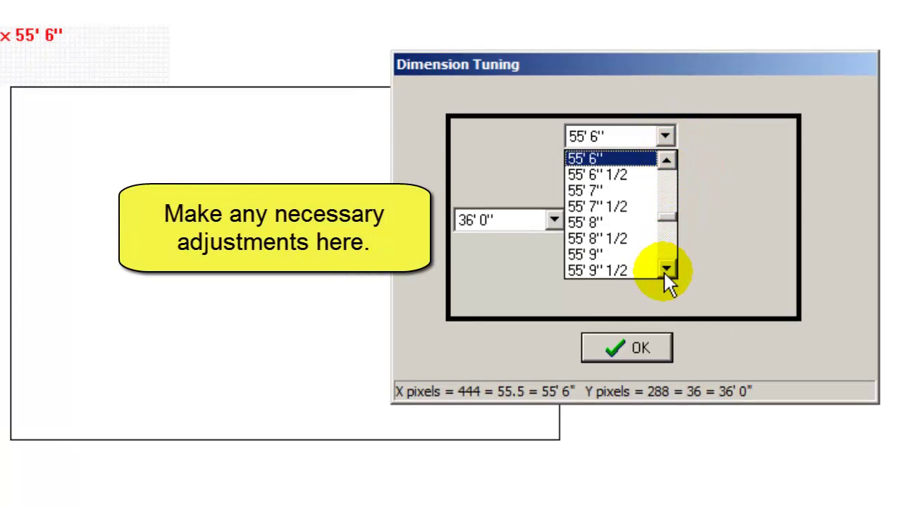
left_click(665, 271)
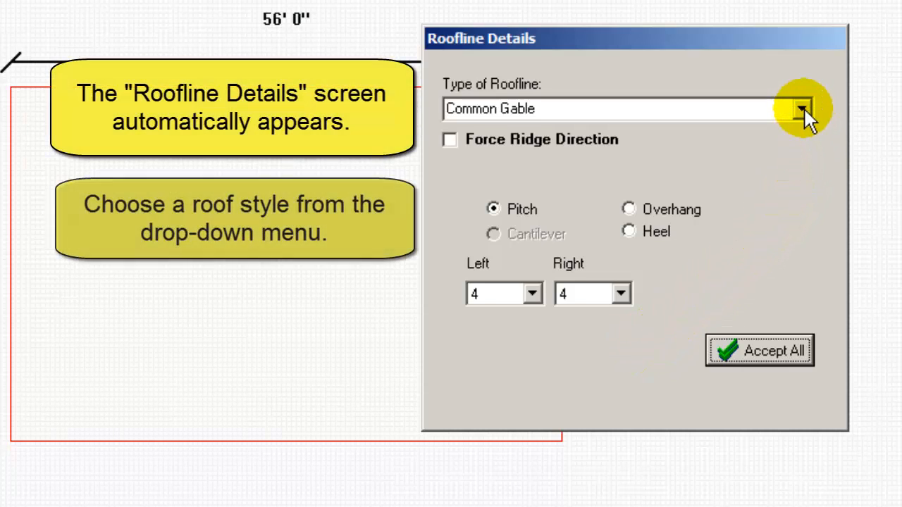
Keep Common Gable with unforced ridge, pitch 3 both sides and zero overhangs
left_click(801, 109)
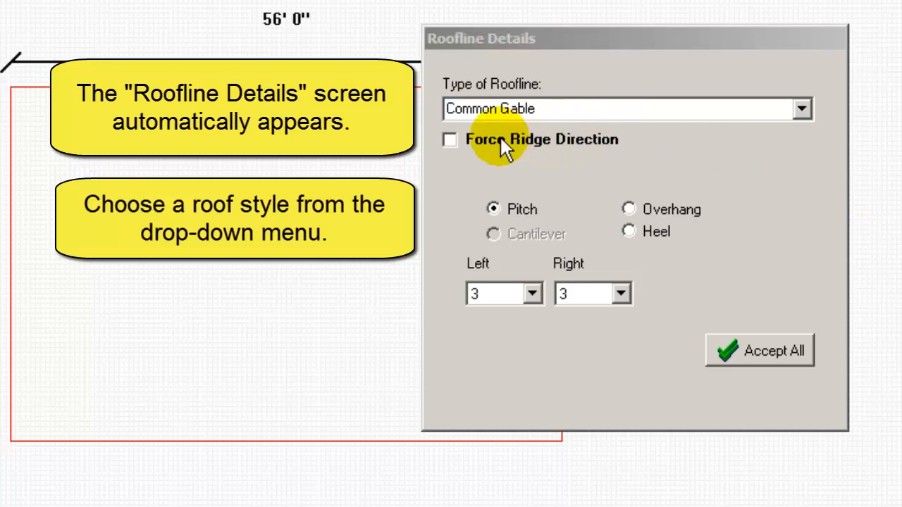
left_click(448, 140)
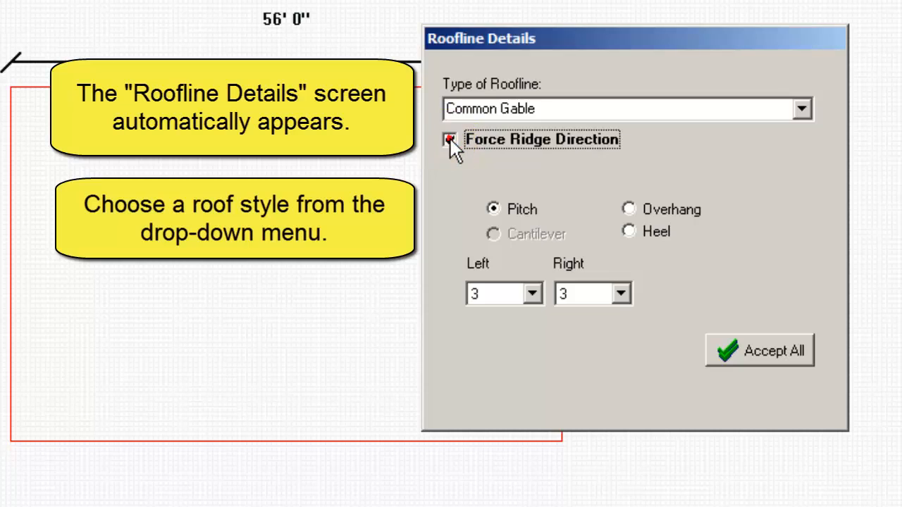
left_click(448, 139)
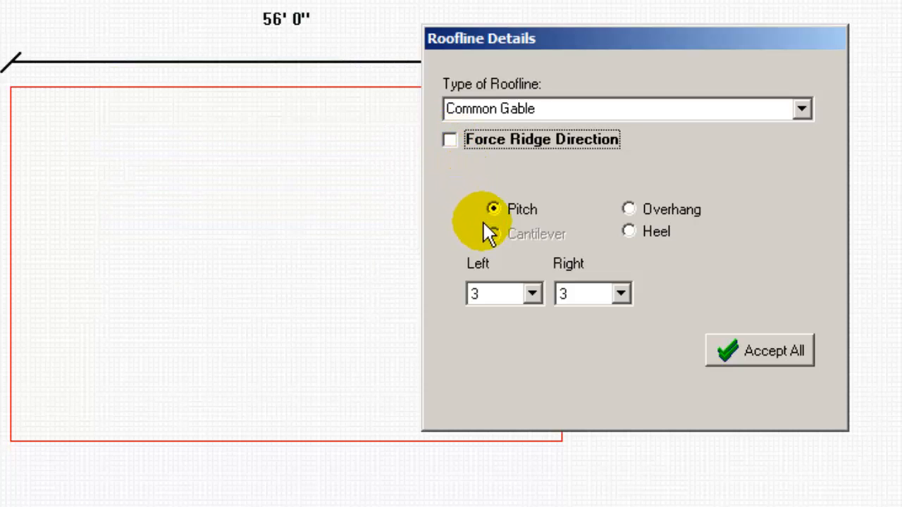
left_click(531, 293)
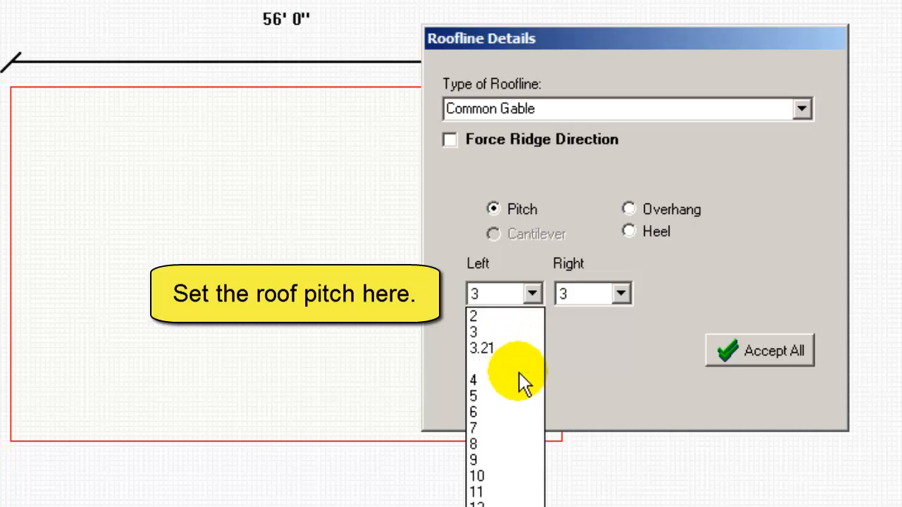
left_click(626, 209)
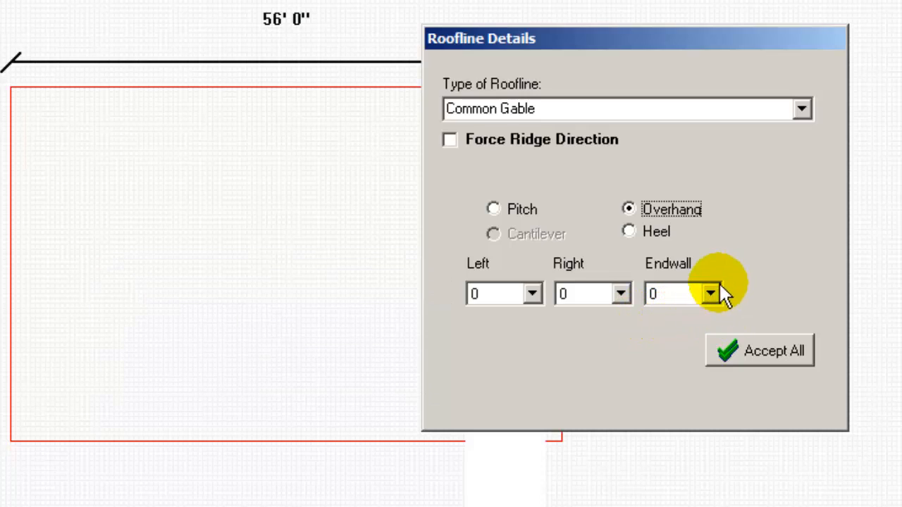
left_click(625, 234)
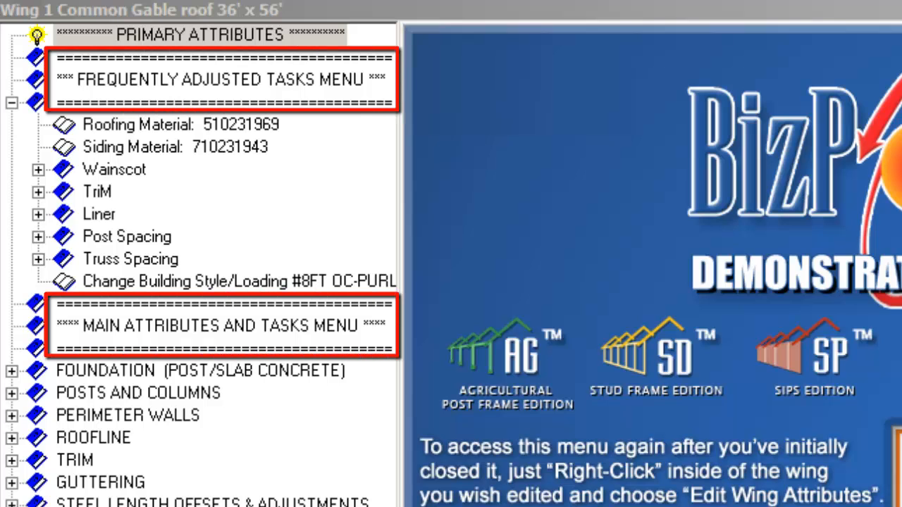
Review the Wing Attributes frequently adjusted tasks list for the 36' x 56' wing
scroll("down", 3)
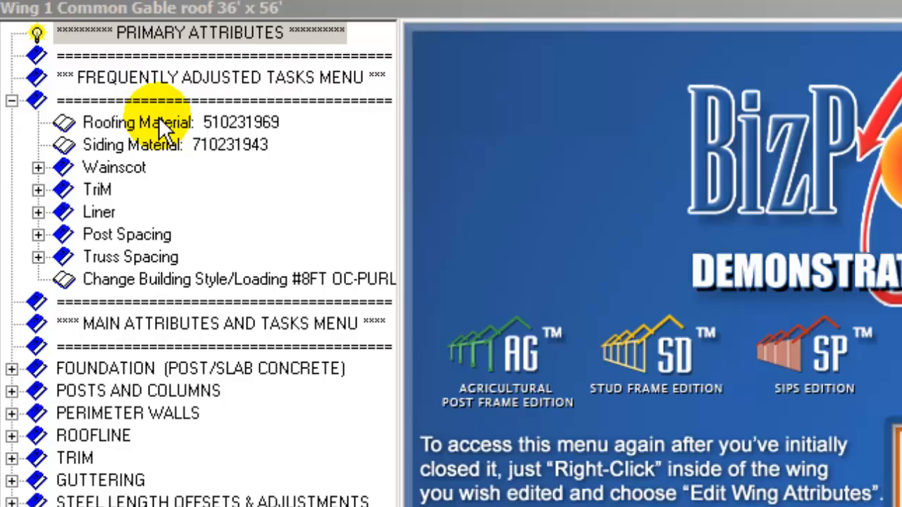
Set roofing material to Evergreen G-Rib 510231969 and confirm the siding material
left_click(148, 122)
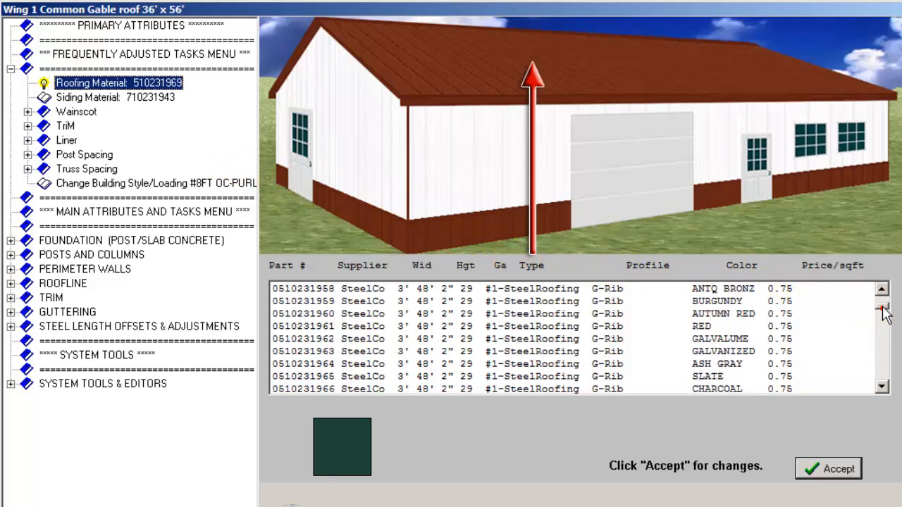
left_click(883, 316)
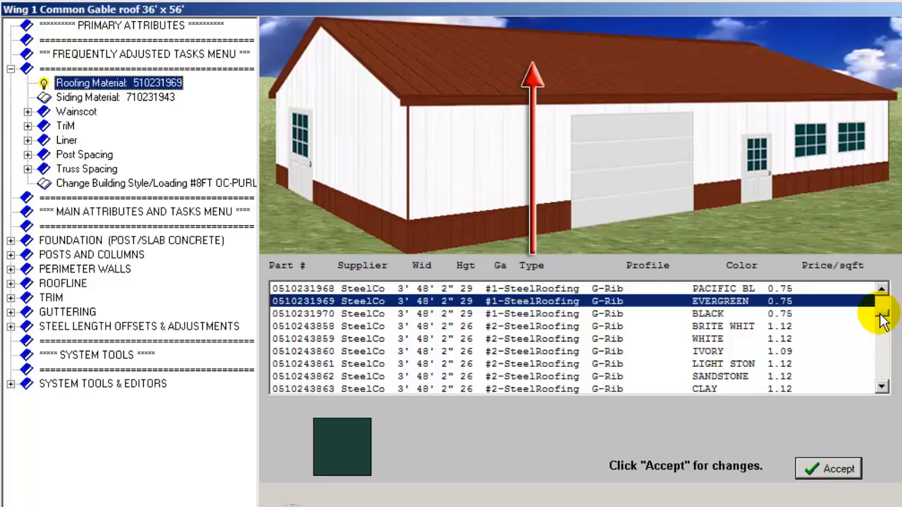
scroll("down", 3)
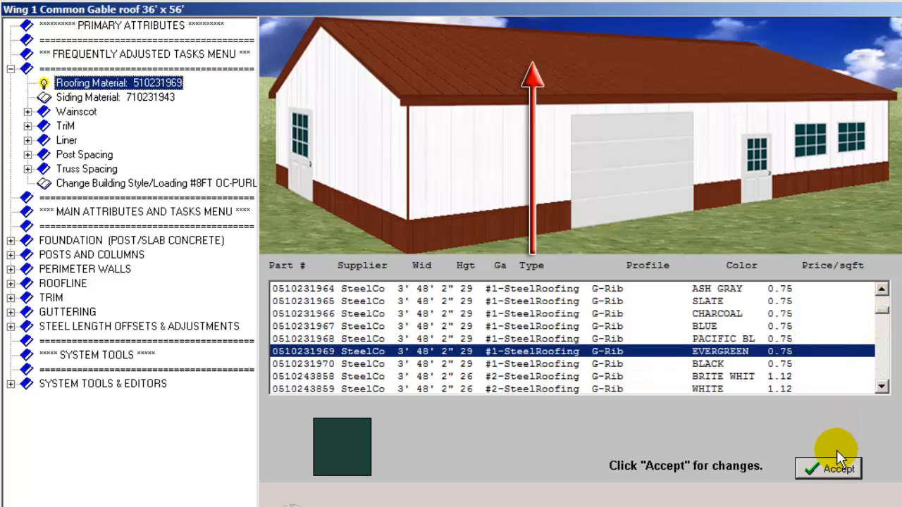
left_click(829, 468)
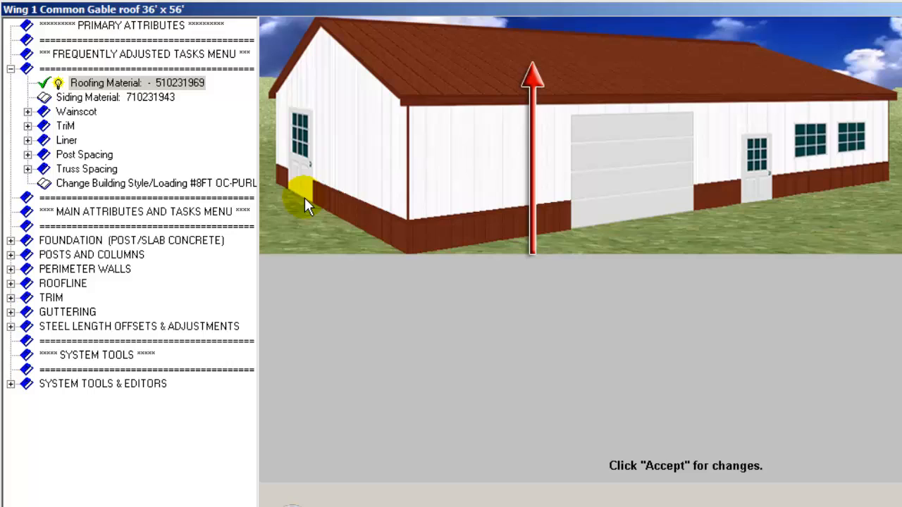
left_click(98, 96)
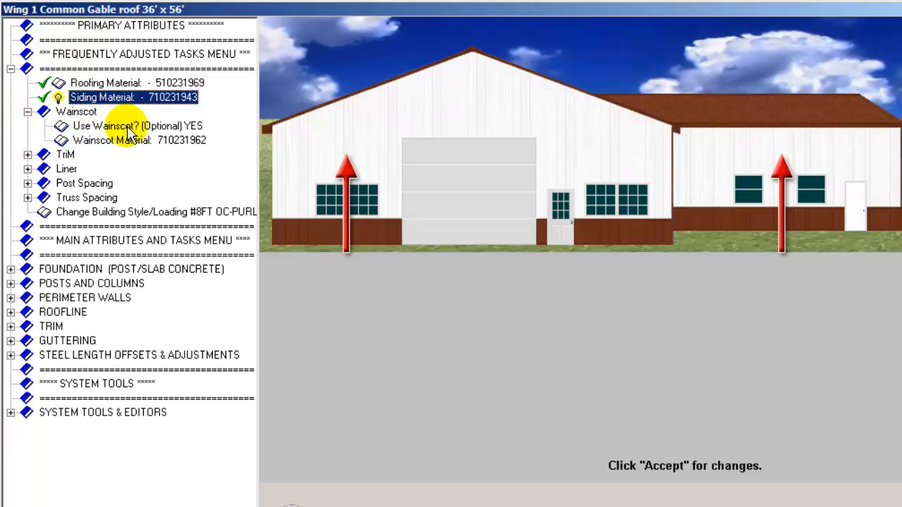
Set the wainscot material to Evergreen G-Rib steel siding 710231962
left_click(138, 126)
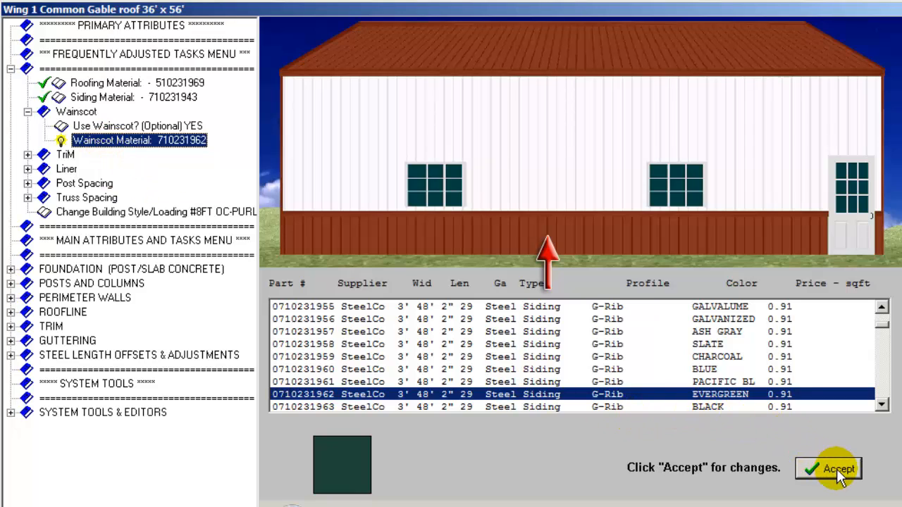
left_click(835, 468)
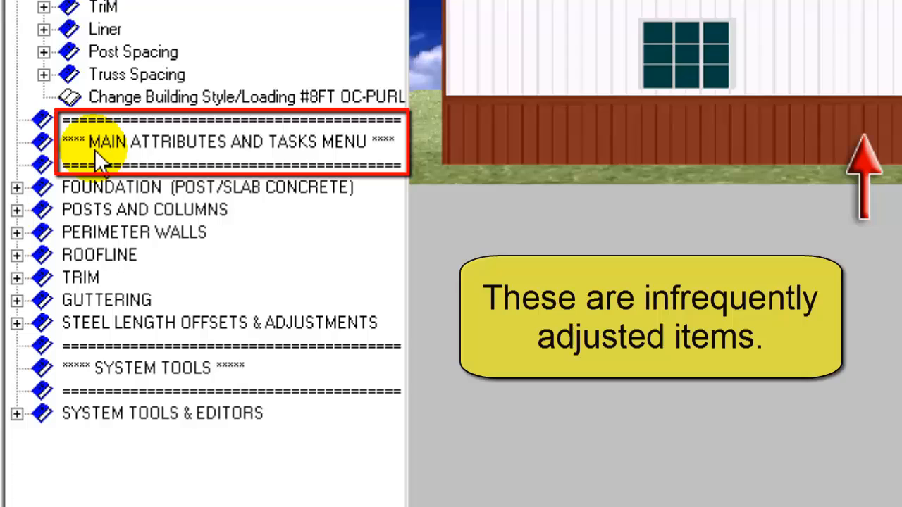
mouse_move(29, 200)
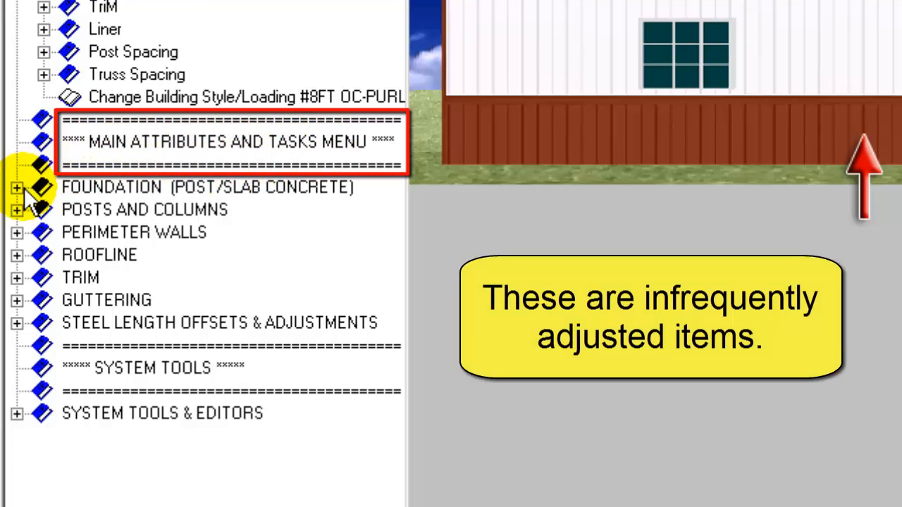
Expand Foundation and Posts and Columns to show West Wall posts 4.12x5.38x1 at 8' spacing
left_click(16, 189)
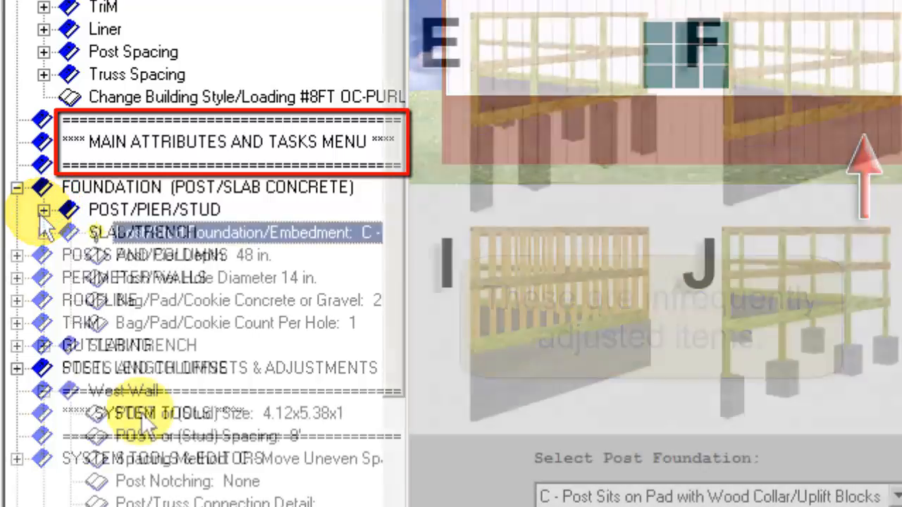
left_click(144, 413)
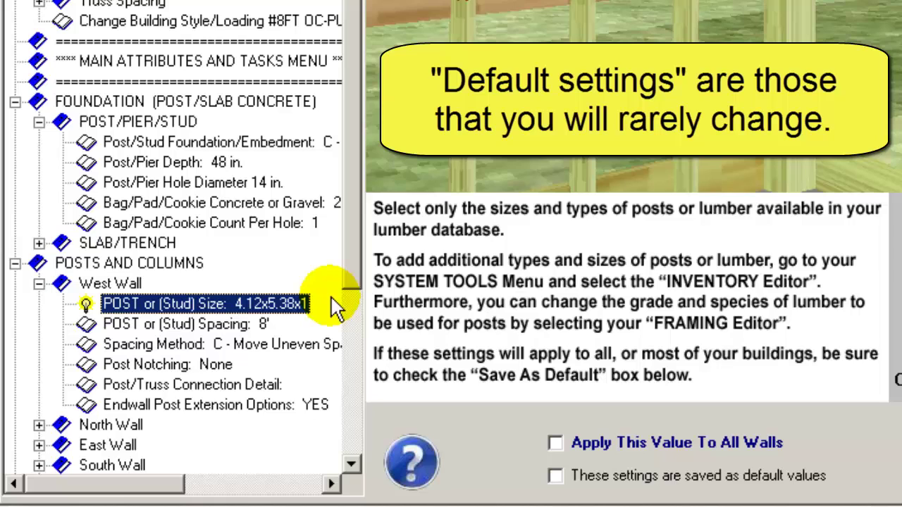
scroll("down", 3)
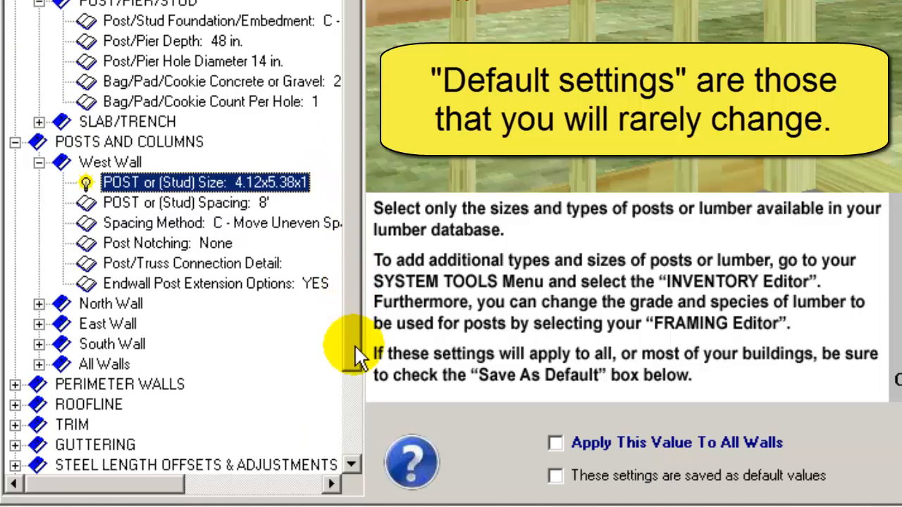
scroll("down", 3)
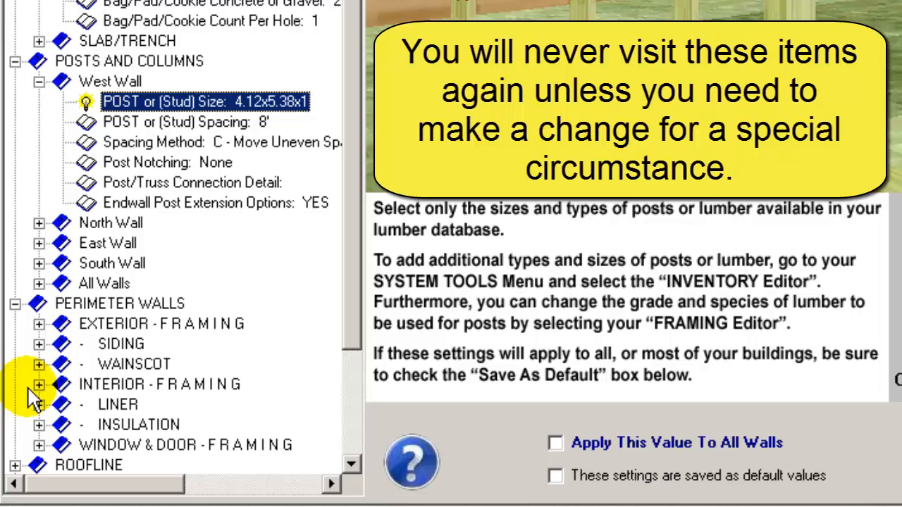
mouse_move(21, 476)
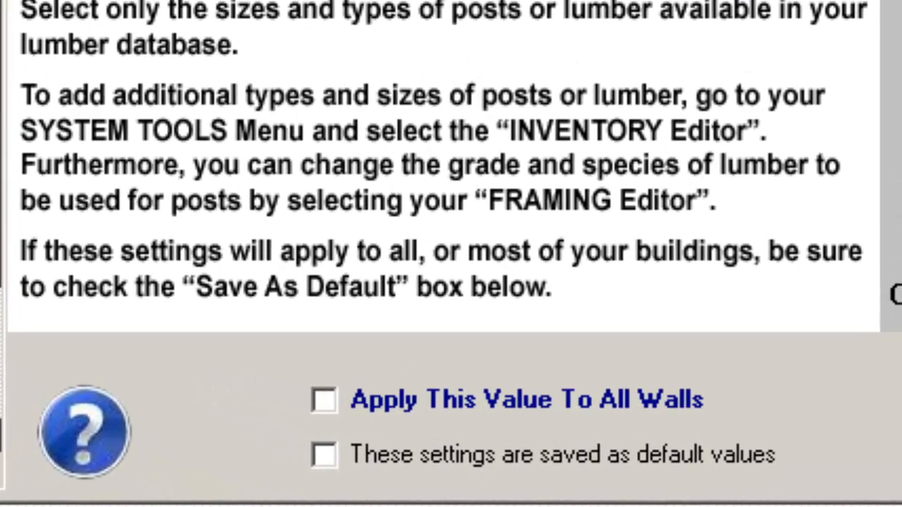
mouse_move(508, 400)
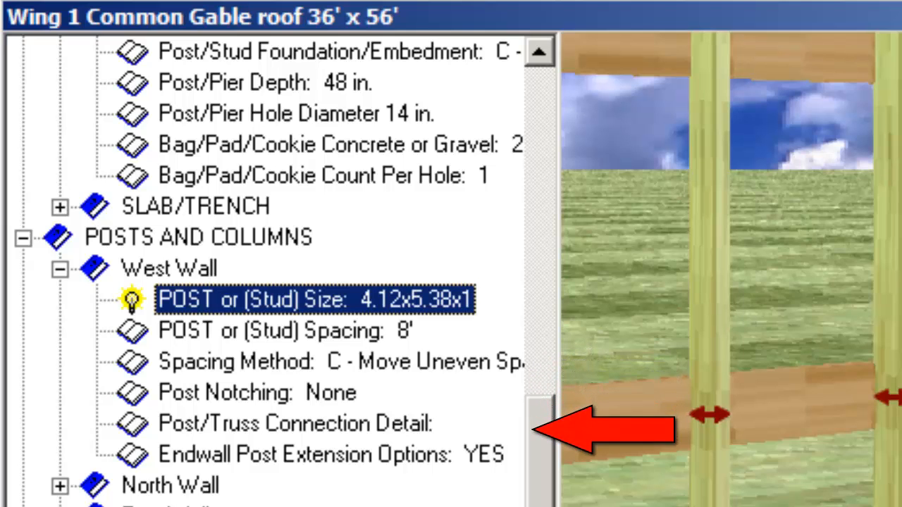
Return from wing attributes to the exterior plan of the 36' x 56' outline with posts
scroll("down", 3)
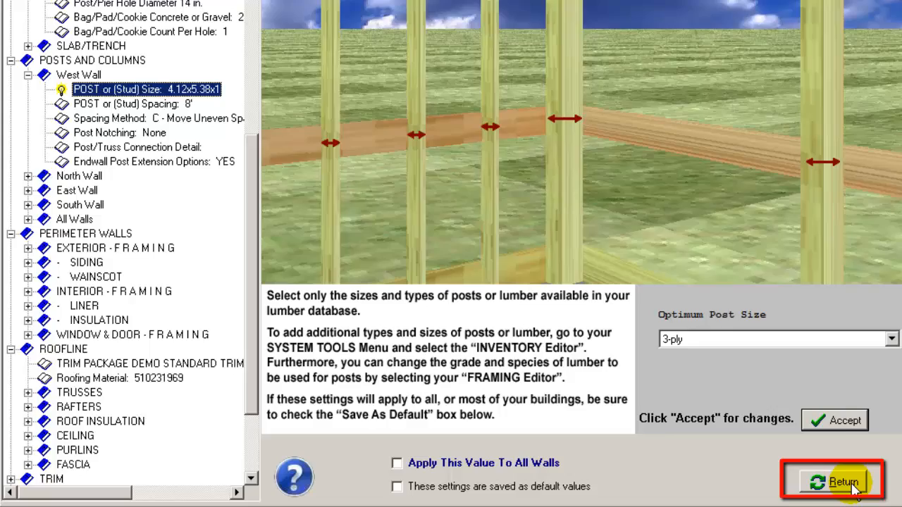
left_click(835, 479)
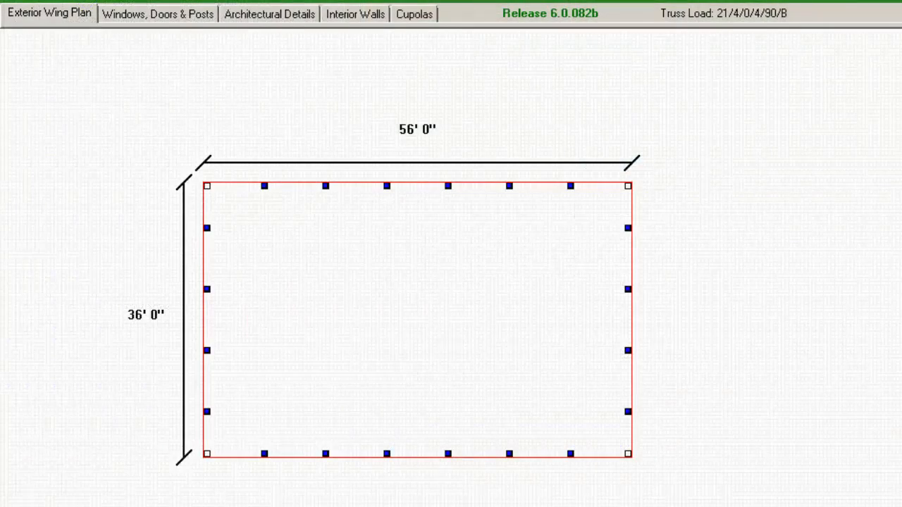